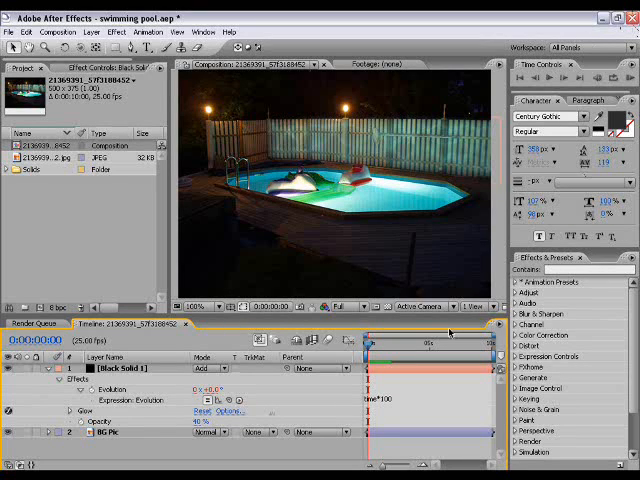
# - Search Flickr for 'swimming pool night', limited to Creative Commons-licensed content via Advanced Search
pyautogui.click(375, 343)
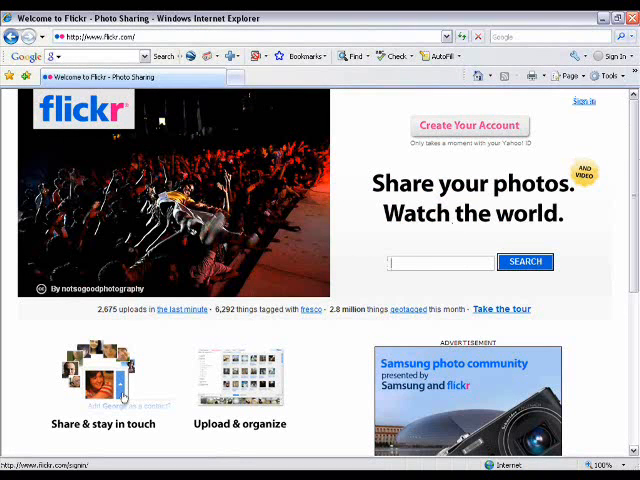
pyautogui.write('swimming pool night')
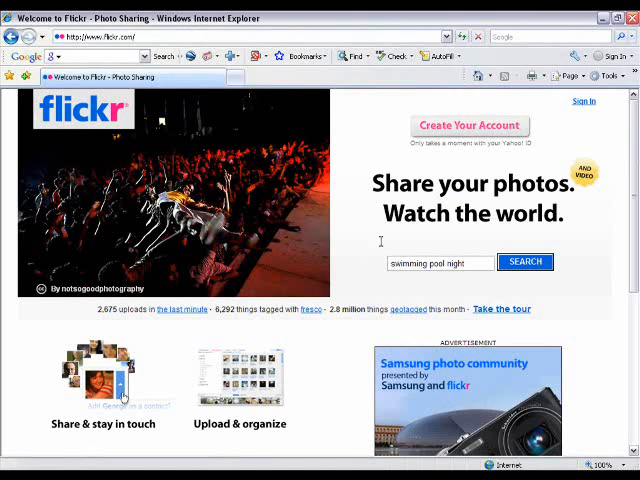
pyautogui.click(525, 262)
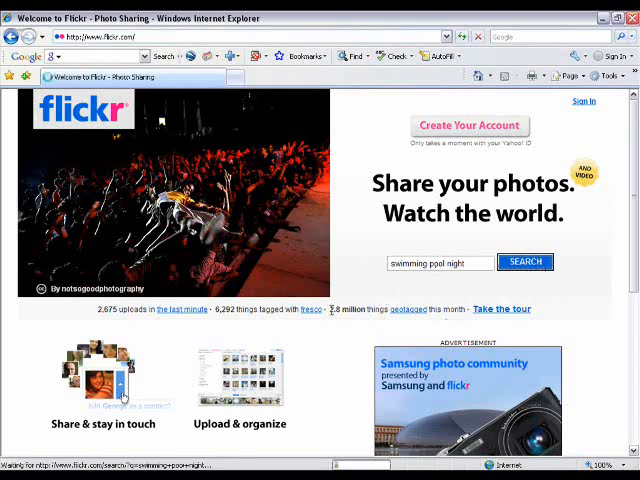
pyautogui.click(525, 262)
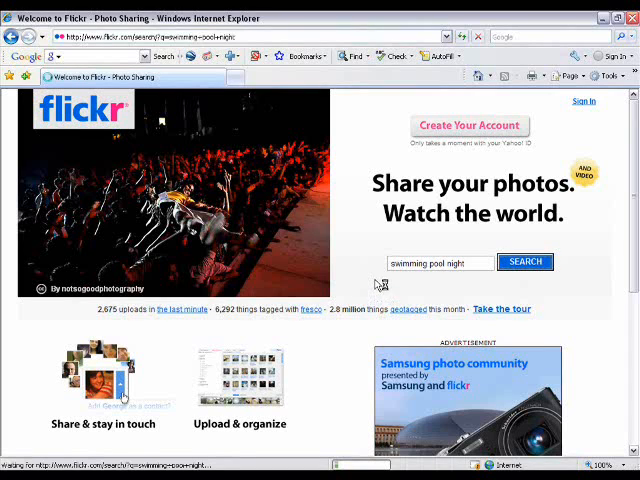
pyautogui.click(525, 262)
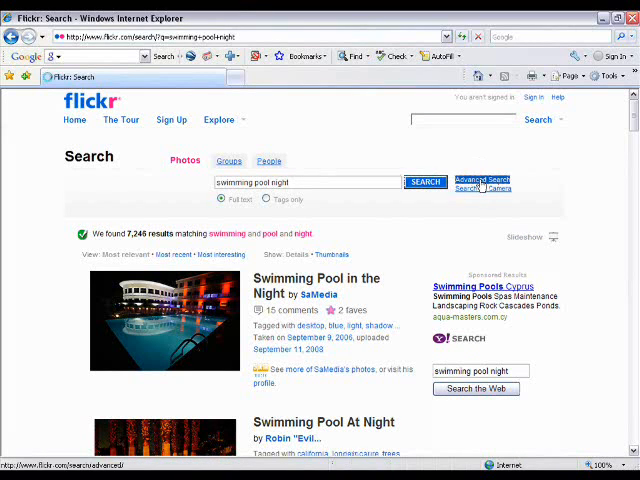
pyautogui.click(484, 180)
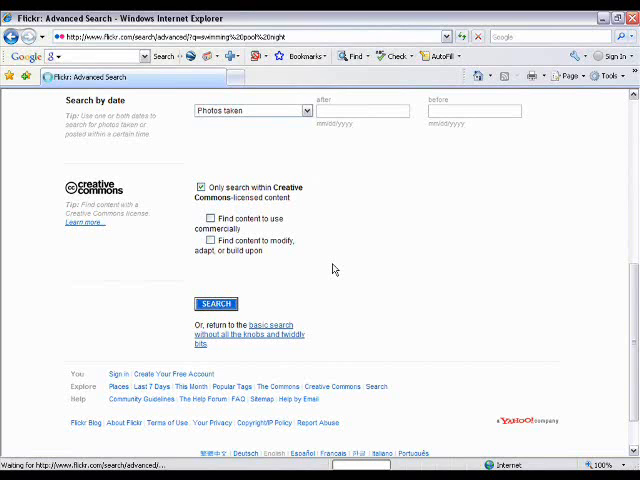
pyautogui.click(215, 303)
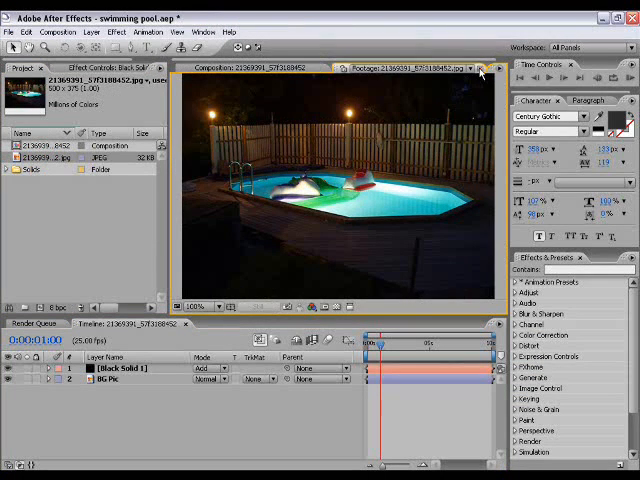
# - Close the pool photo's Footage viewer tab and build a composition from the JPEG
pyautogui.click(481, 68)
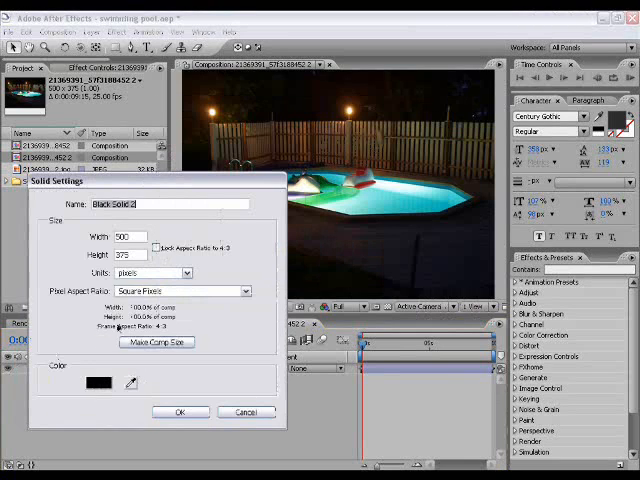
# - Add a comp-size black solid, Pen-mask the fence area, and turn its visibility back on
pyautogui.click(181, 411)
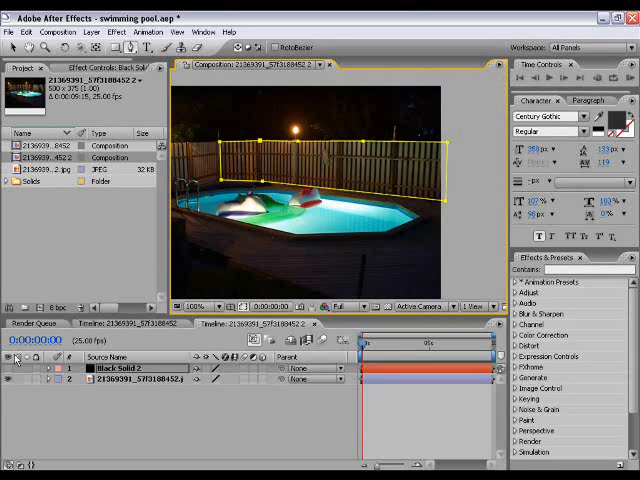
pyautogui.click(190, 308)
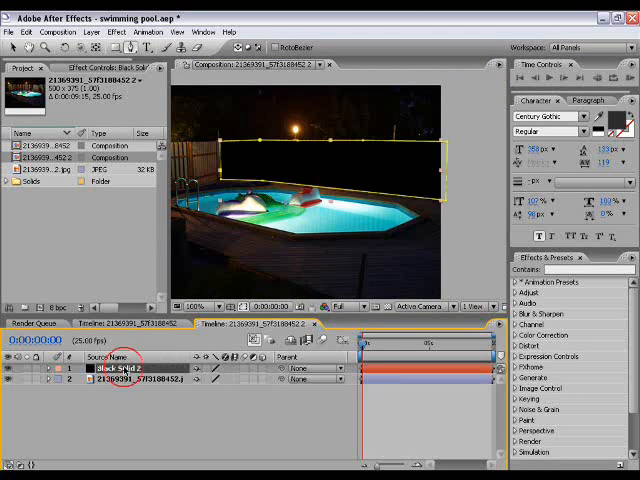
# - Apply Fractal Noise and Fast Blur with Blurriness 30 and Repeat Edge Pixels checked
pyautogui.click(116, 32)
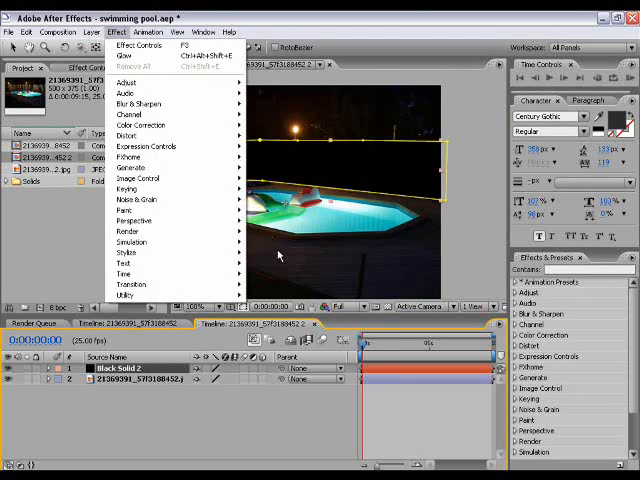
pyautogui.moveTo(137, 199)
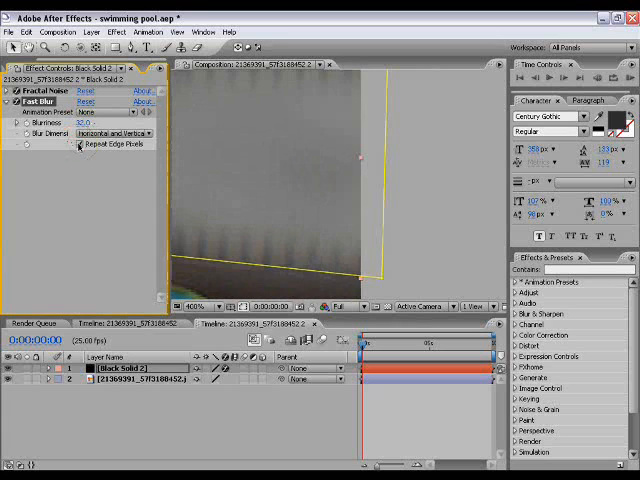
pyautogui.write('30')
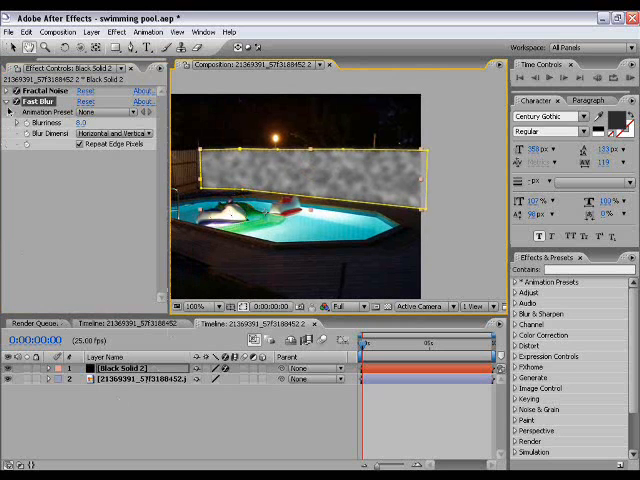
# - Collapse Fast Blur and add CC Vector Blur to warp the noise
pyautogui.click(116, 32)
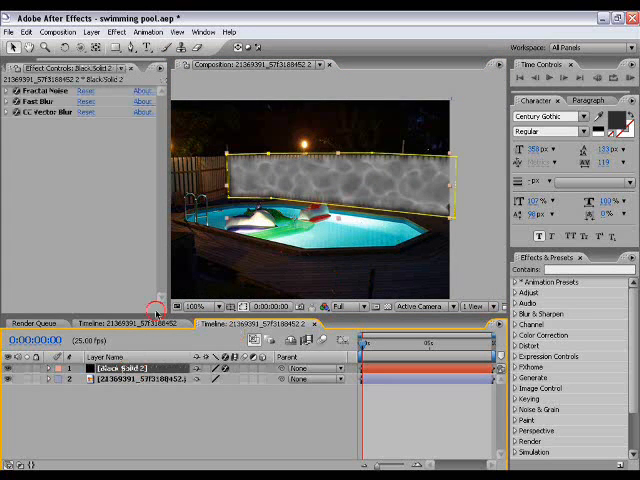
pyautogui.click(116, 32)
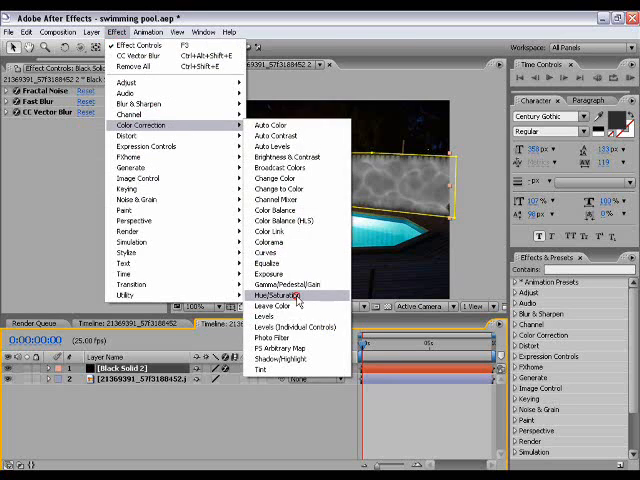
# - Colorize the solid blue with Hue/Saturation, add Glow, and set the layer mode to Add
pyautogui.click(276, 295)
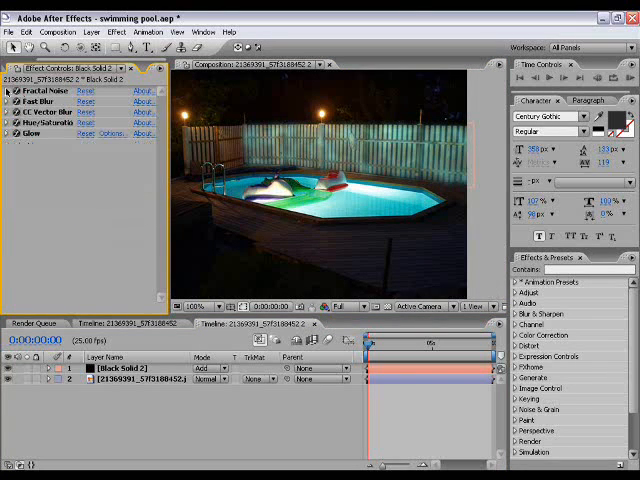
# - Drive the Fractal Noise Evolution with the expression time*100
pyautogui.click(9, 91)
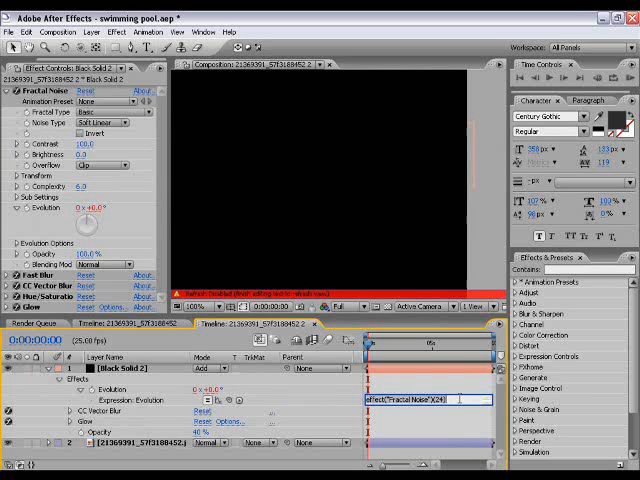
pyautogui.write('time')
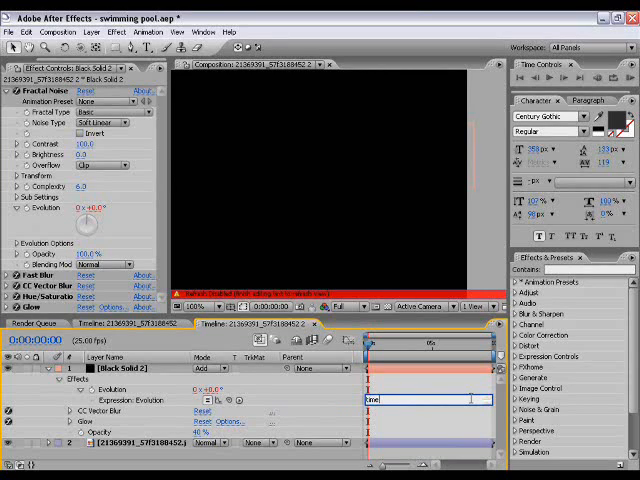
pyautogui.write('*')
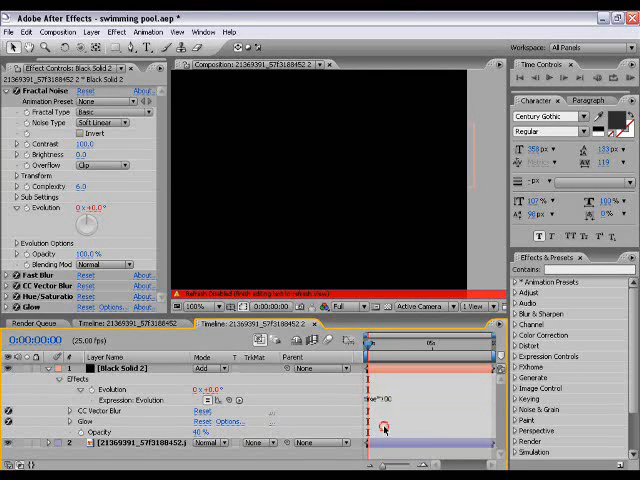
pyautogui.click(385, 425)
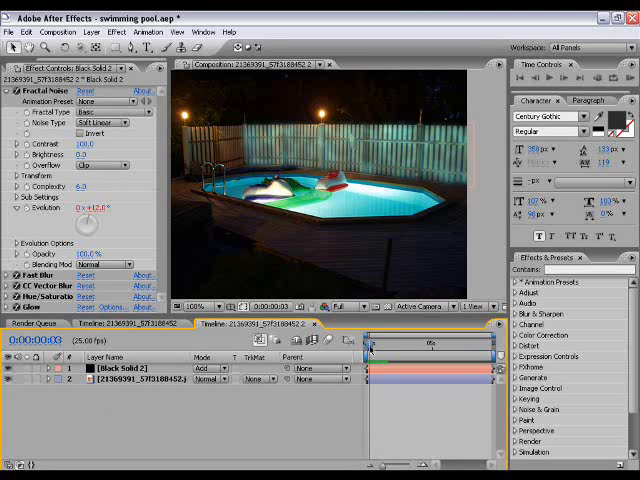
pyautogui.click(10, 89)
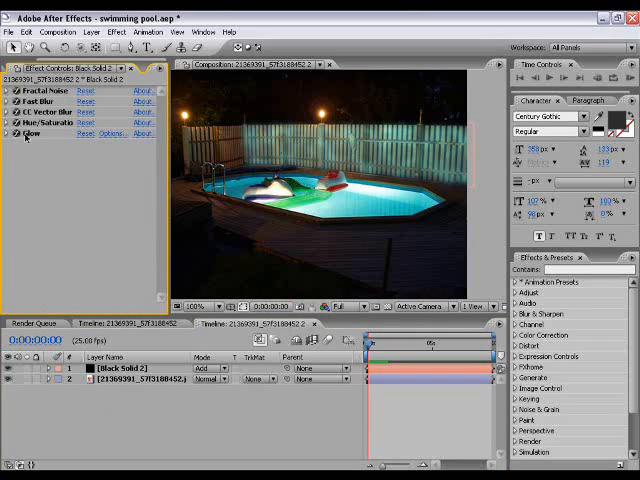